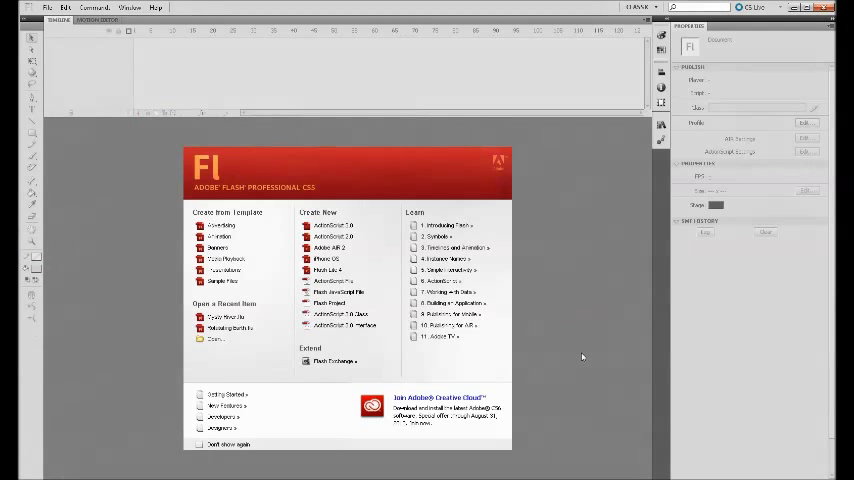
mouse_move(496, 160)
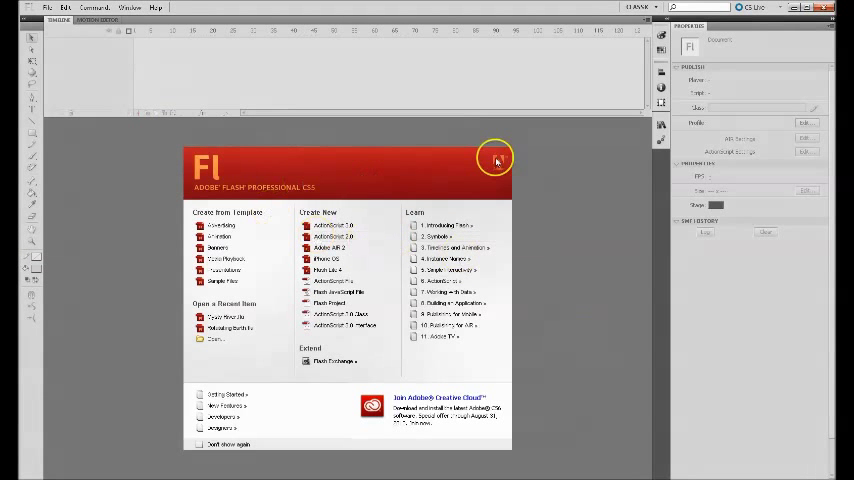
mouse_move(608, 196)
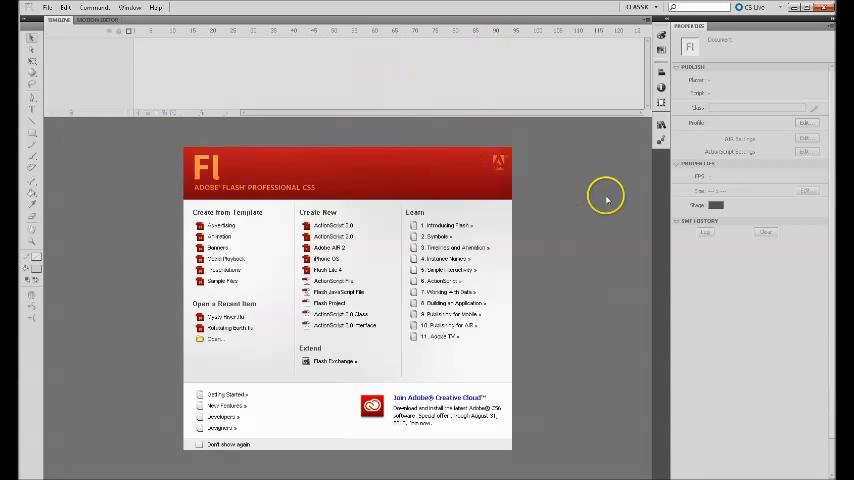
mouse_move(330, 224)
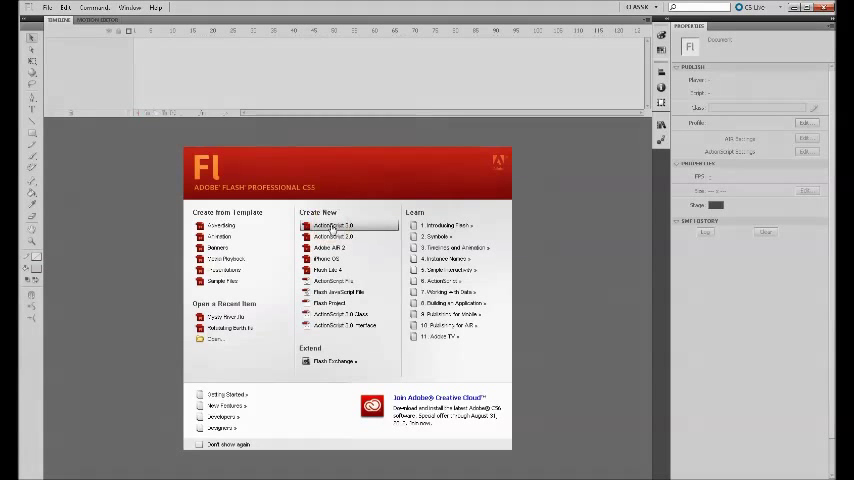
Step: Start a new ActionScript 3.0 document from the Welcome Screen
left_click(328, 224)
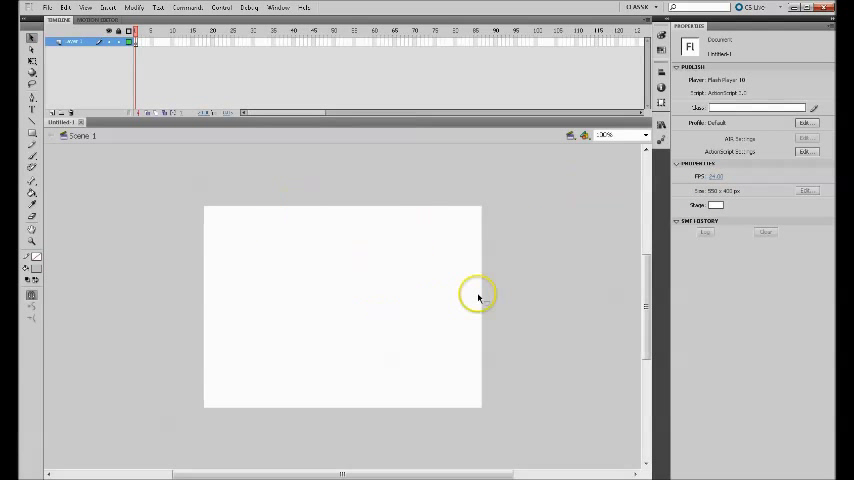
Step: Import the forest image file onto the stage and select its layer
left_click(58, 8)
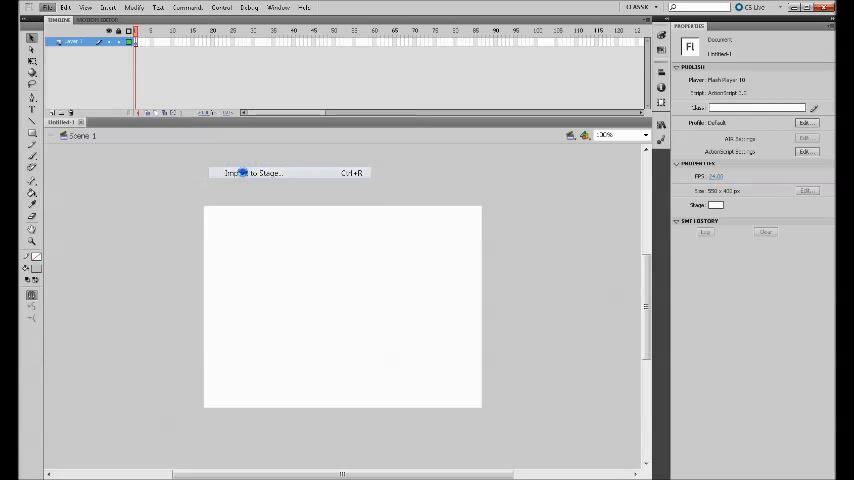
left_click(250, 172)
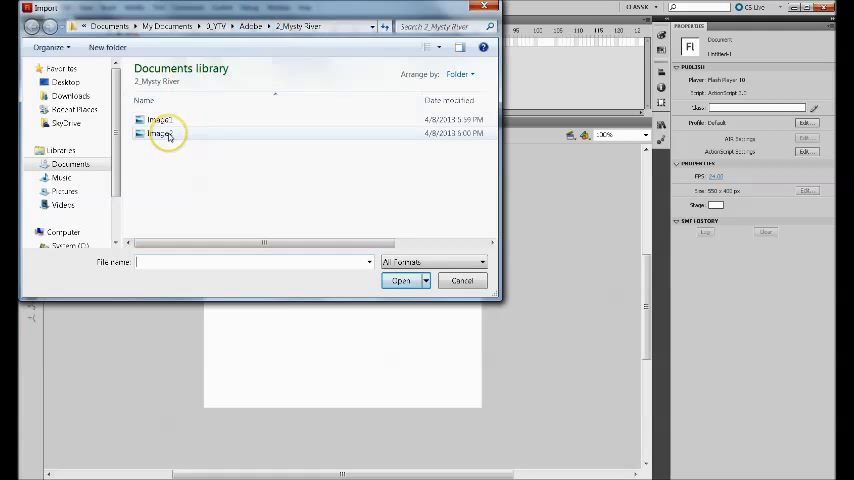
left_click(160, 134)
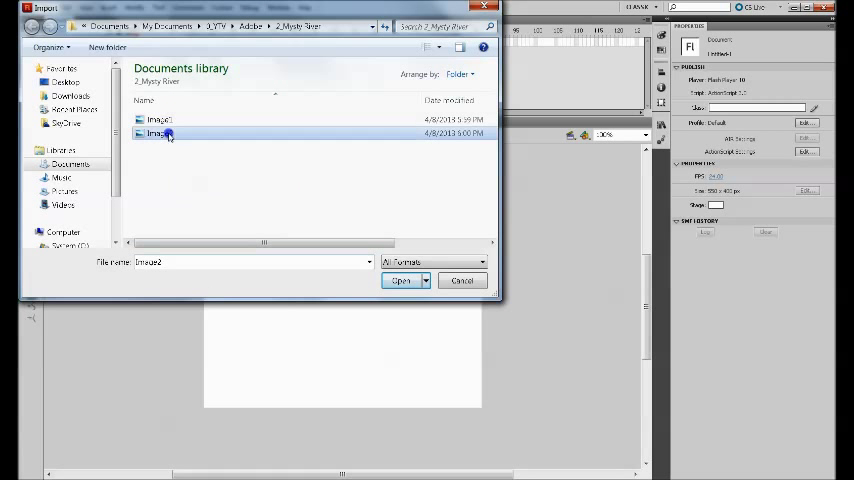
left_click(400, 280)
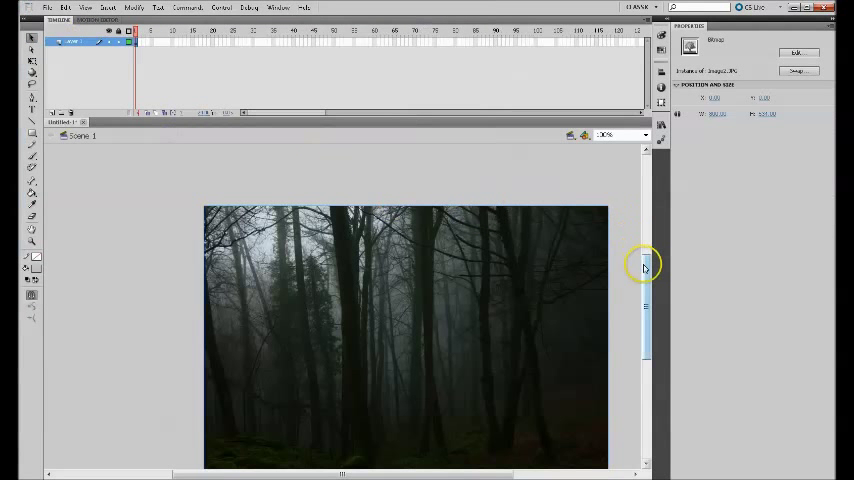
left_click_drag(644, 264, 646, 276)
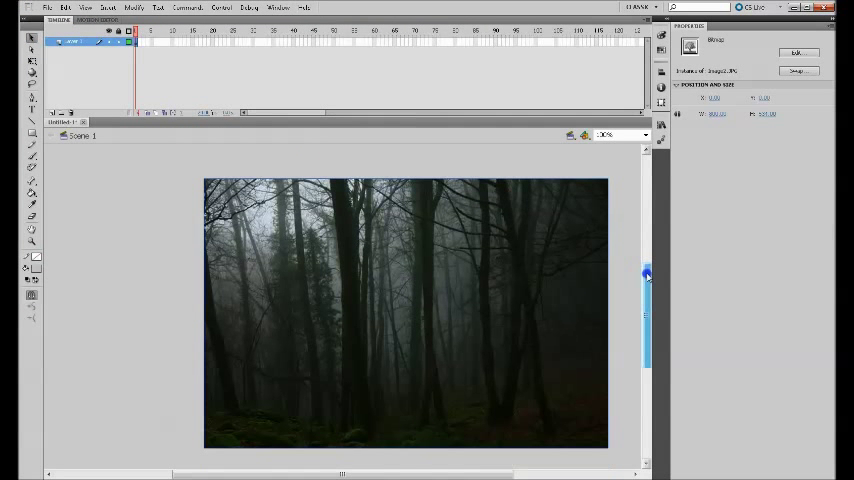
left_click(72, 44)
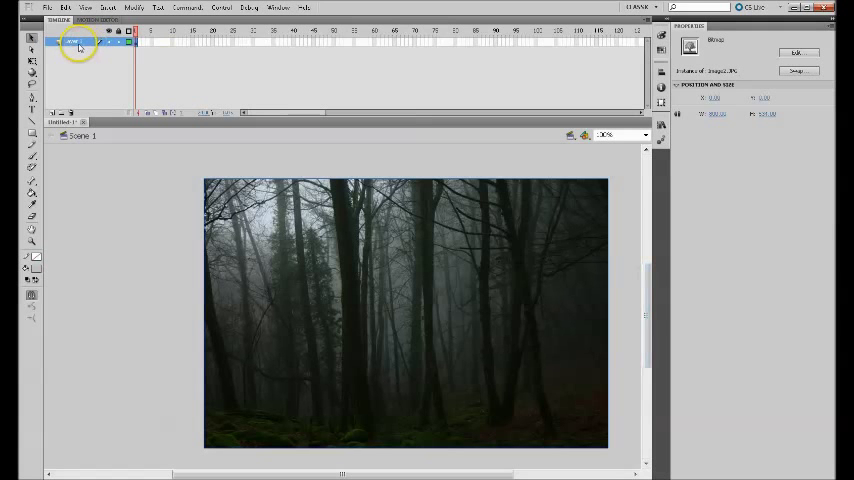
Step: Insert a new layer above the forest photo's layer
right_click(70, 44)
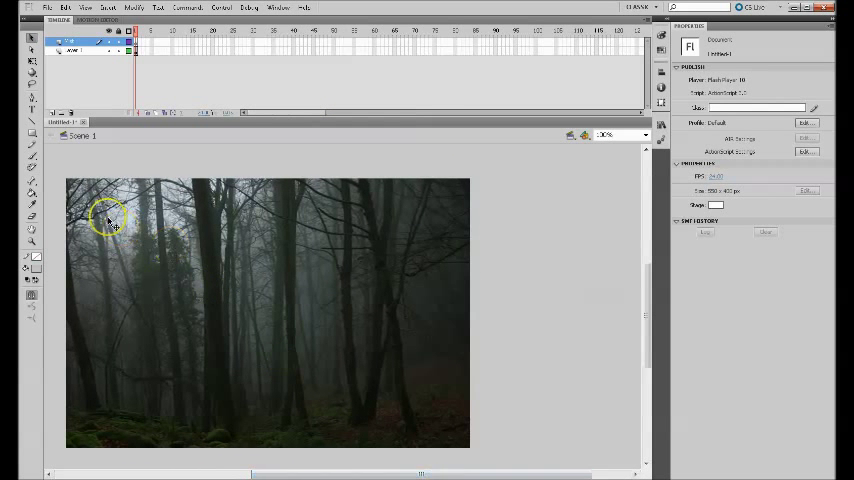
mouse_move(58, 188)
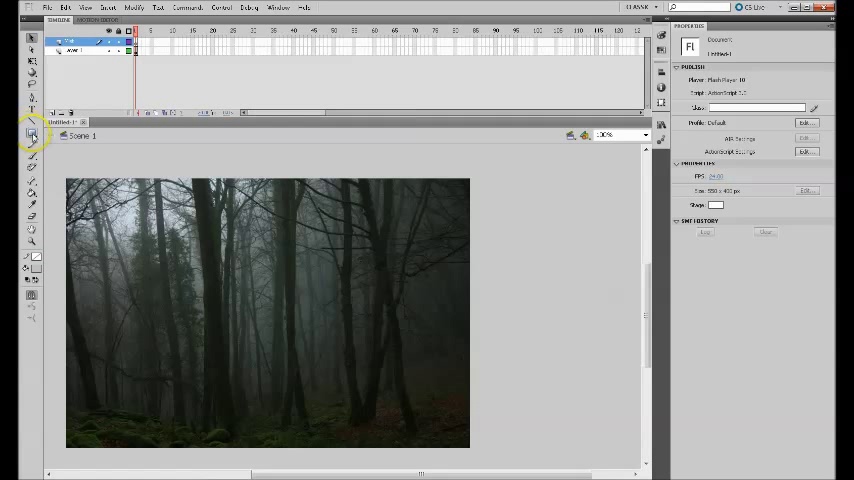
Step: Choose the Oval Tool and set a grey gradient fill for the mist shape
left_click(20, 132)
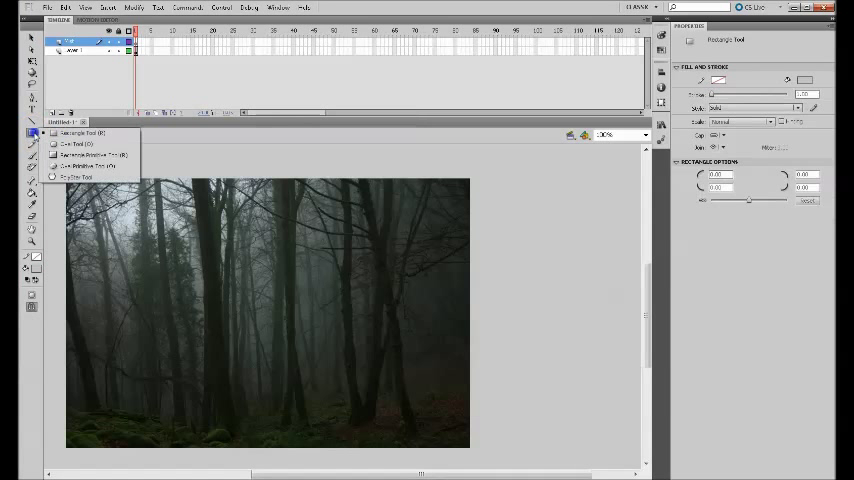
left_click(76, 144)
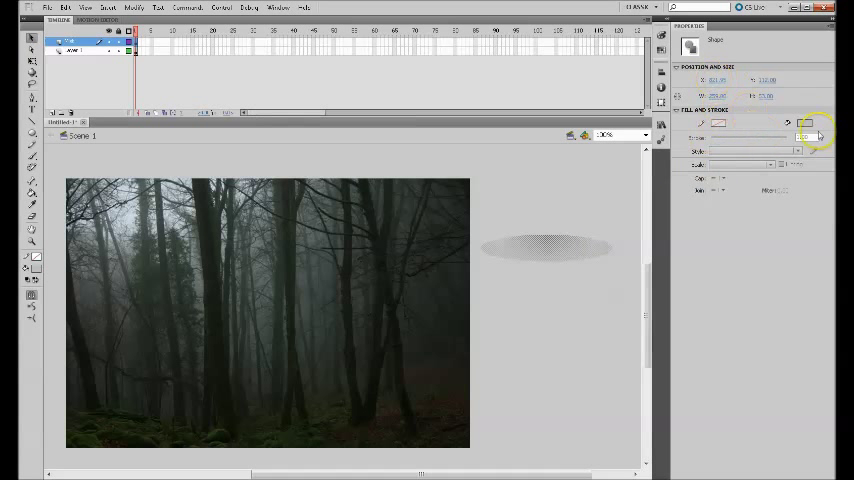
left_click(810, 122)
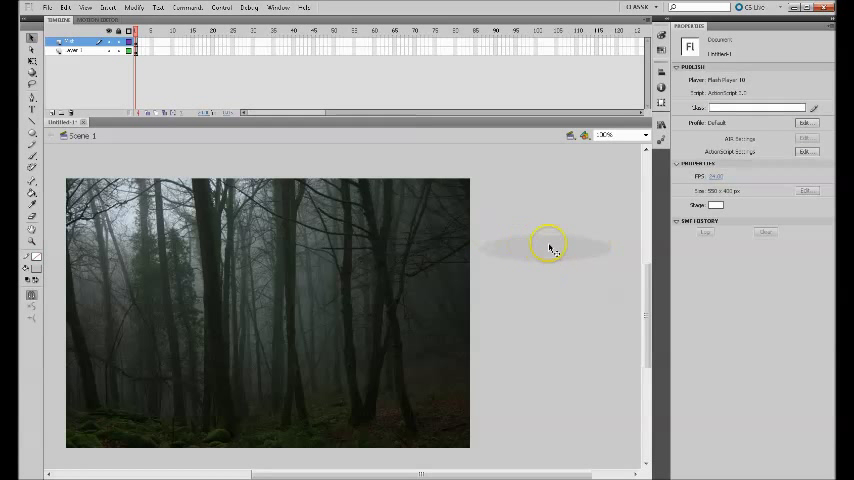
mouse_move(528, 246)
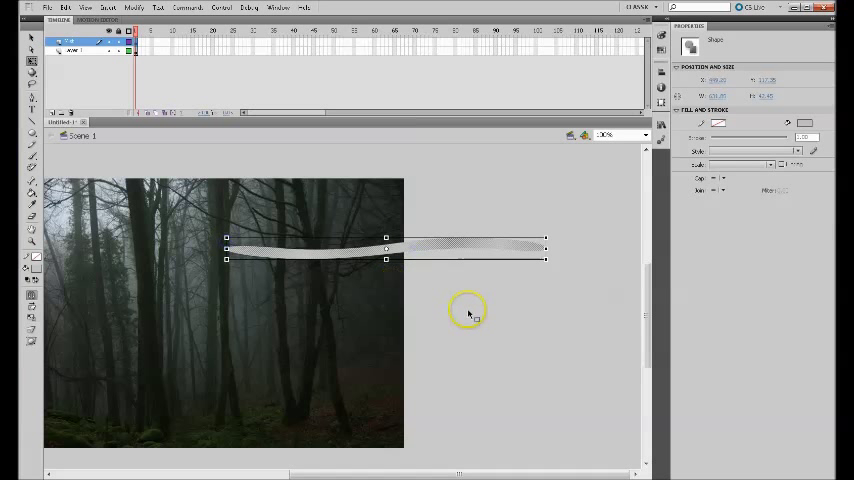
mouse_move(458, 258)
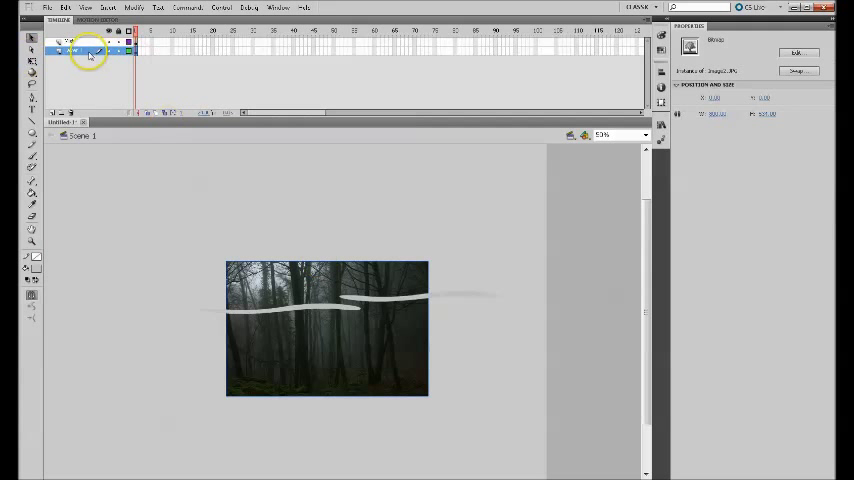
Step: Rename the layer, arrange the mist streaks and marquee-select them all
double_click(78, 50)
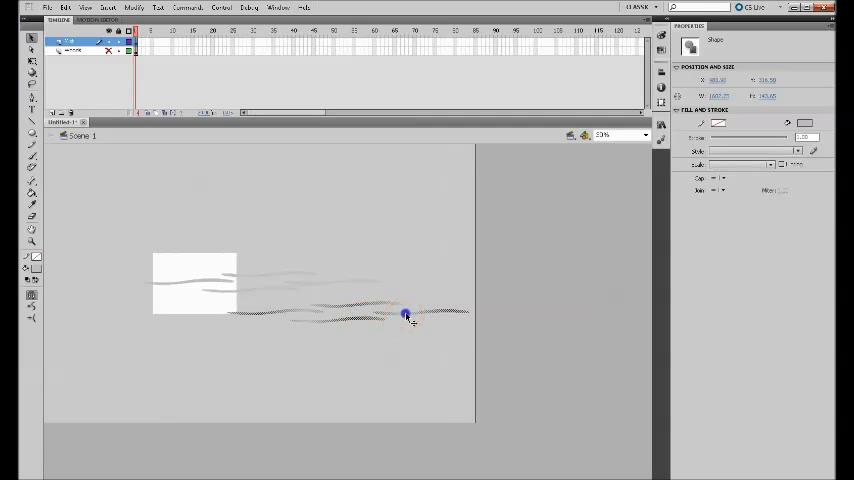
left_click_drag(404, 314, 420, 304)
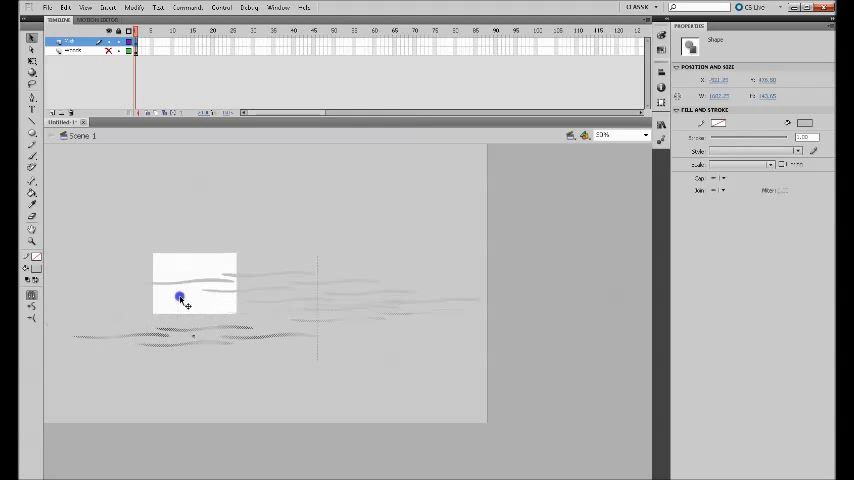
left_click_drag(180, 298, 202, 316)
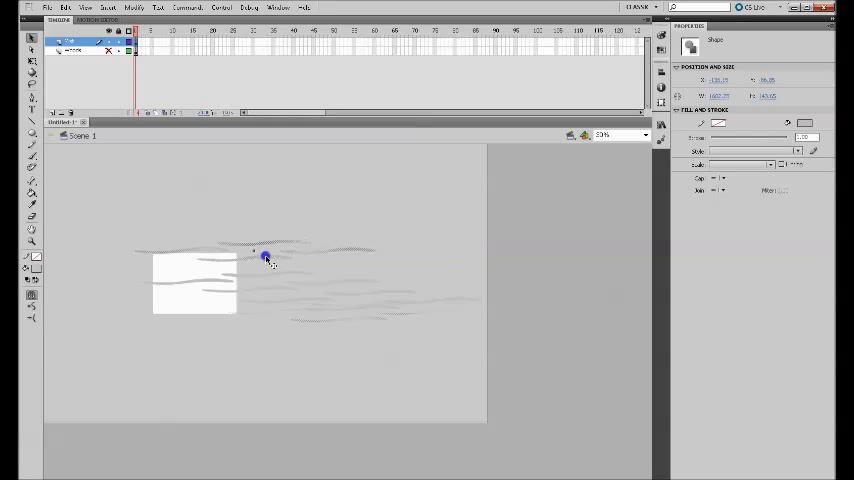
left_click_drag(264, 258, 312, 204)
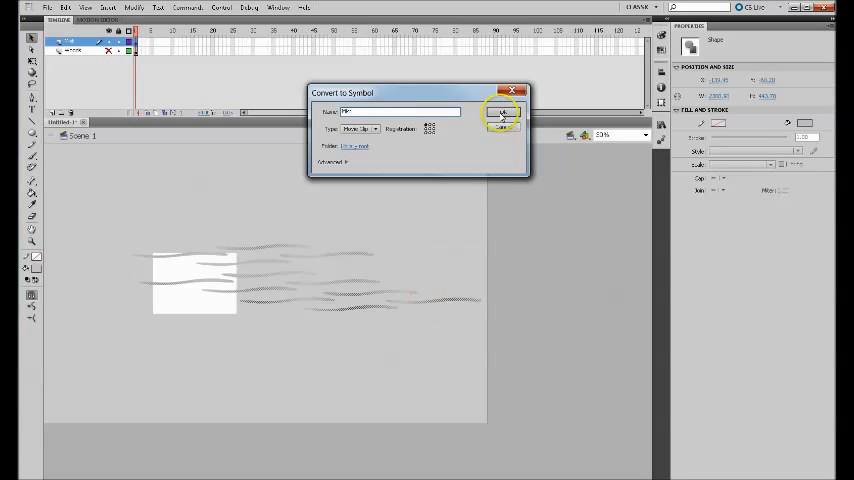
Step: Convert the mist to a Movie Clip symbol and add Blur and Bevel filters
left_click(500, 120)
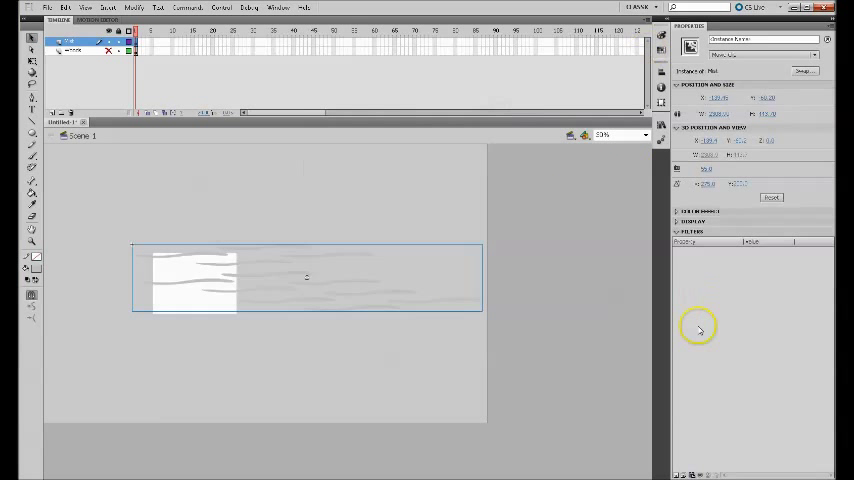
mouse_move(680, 466)
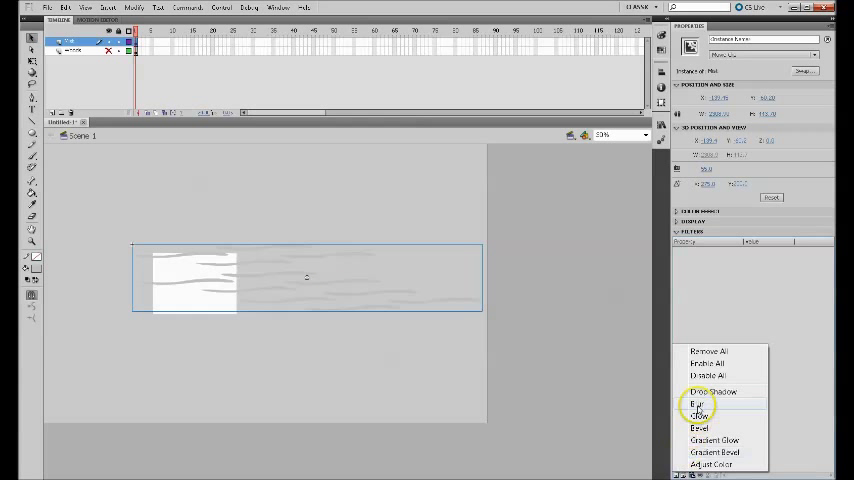
left_click(700, 402)
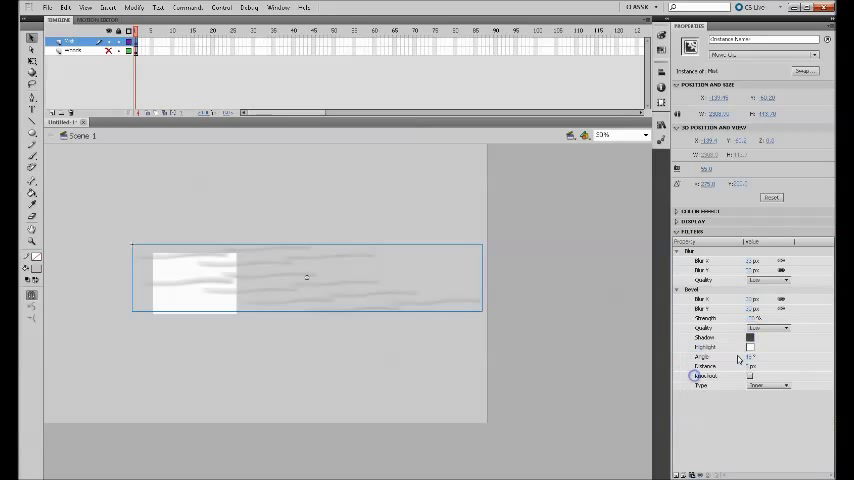
left_click(750, 348)
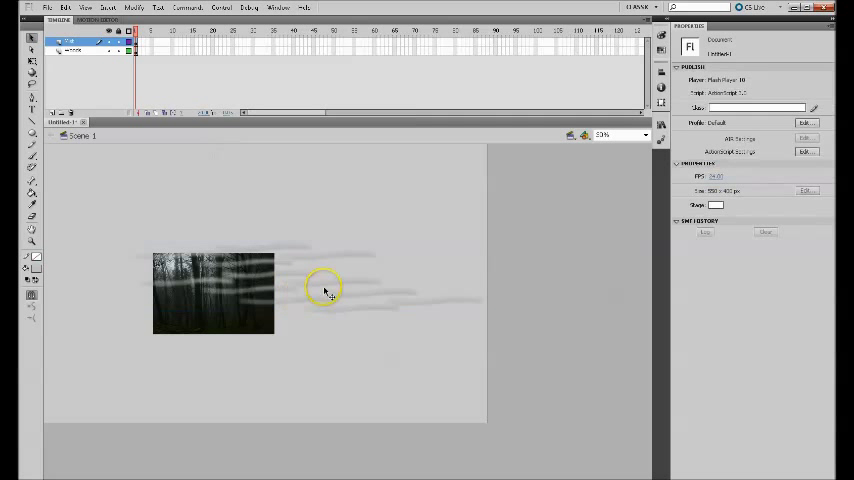
Step: Select the forest bitmap and the mist on the stage to check their placement
left_click(212, 292)
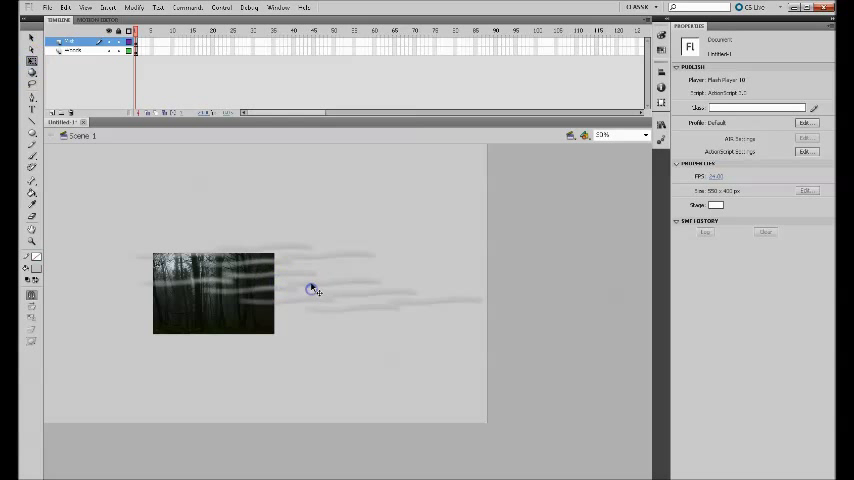
left_click(312, 290)
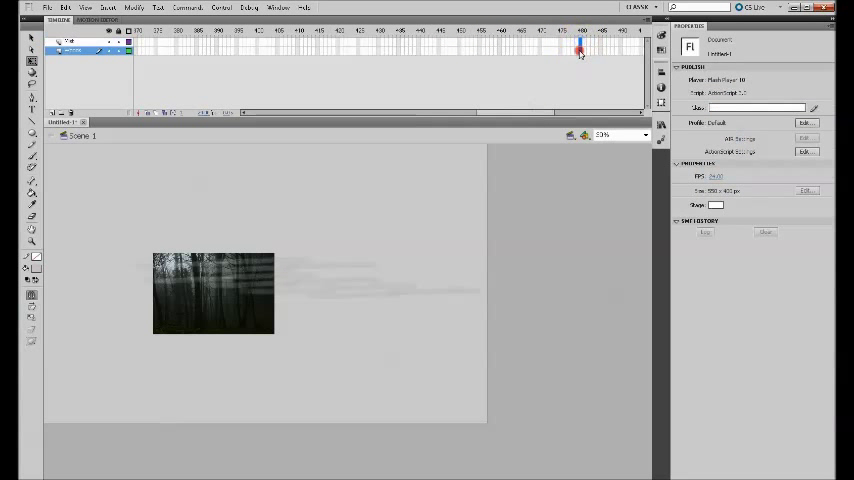
Step: Extend the frames to about 90 and tween the mist horizontally across the photo
right_click(580, 48)
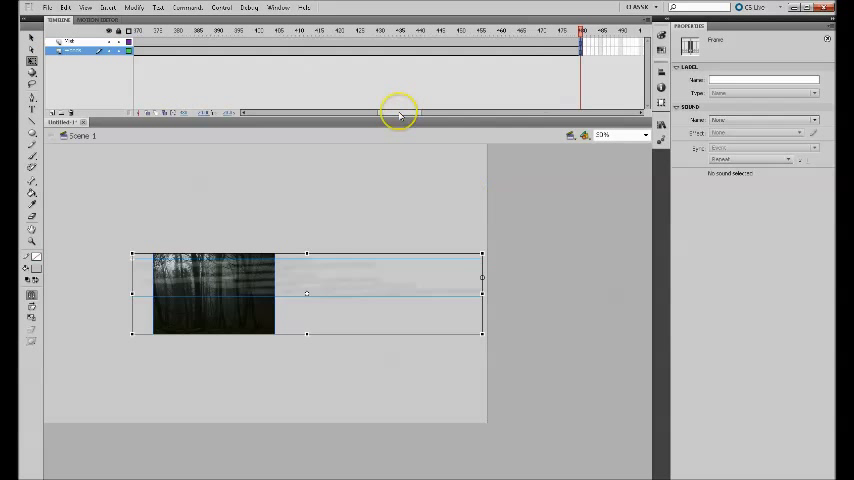
left_click_drag(400, 112, 370, 112)
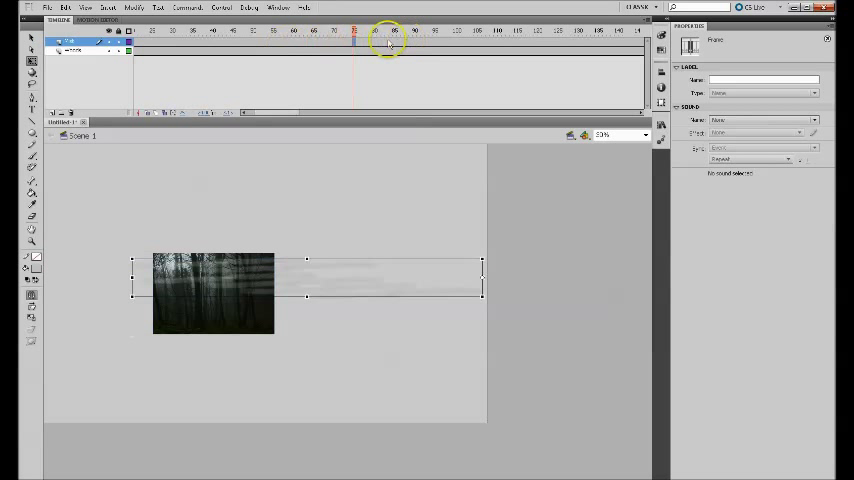
left_click(352, 32)
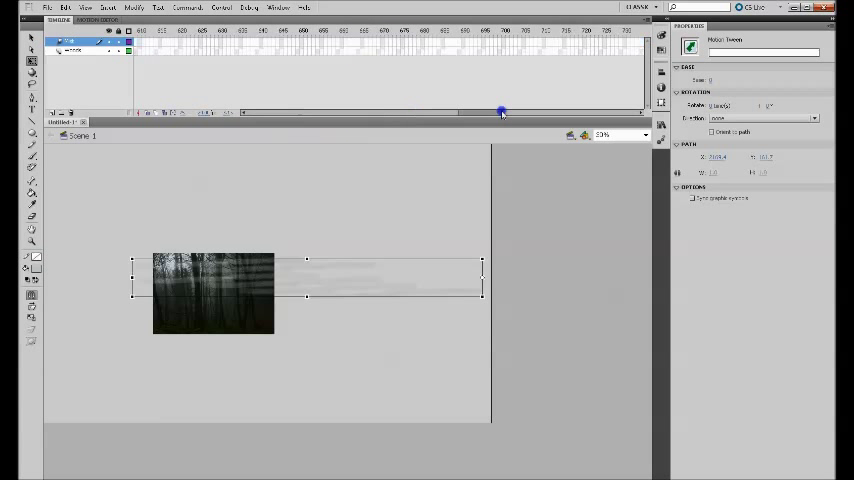
left_click_drag(500, 112, 438, 108)
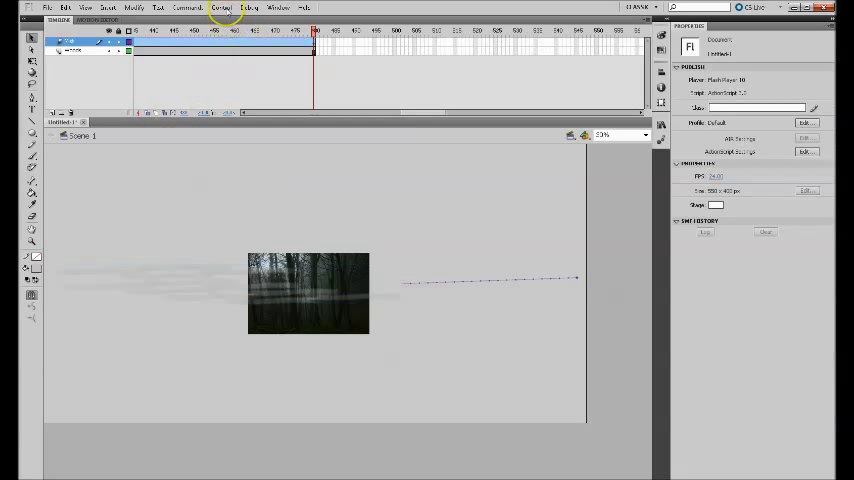
Step: Run Control > Test Movie to preview the drifting mist
left_click(224, 8)
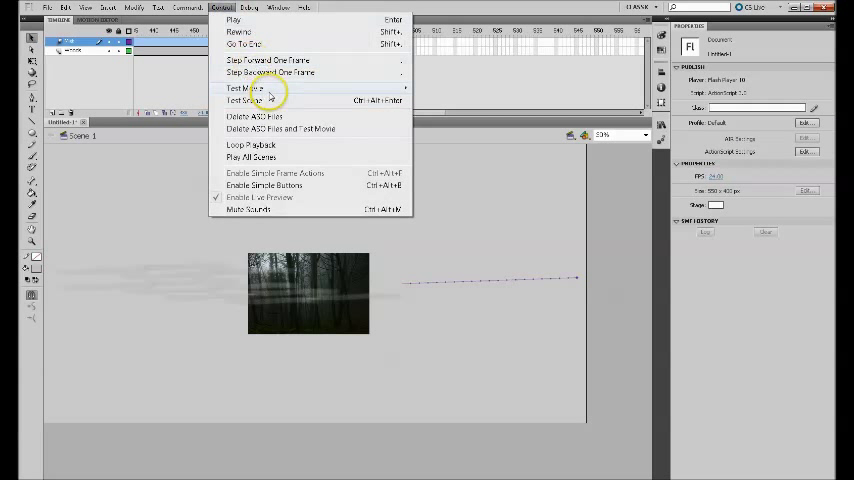
left_click(240, 100)
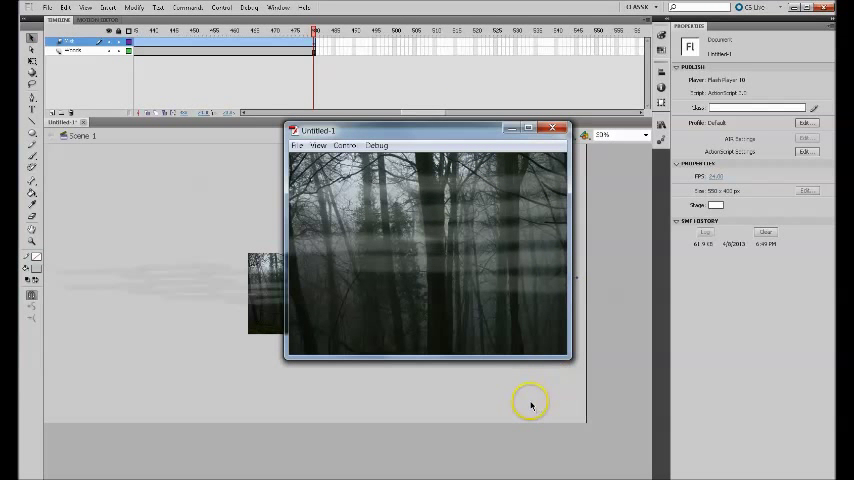
mouse_move(524, 236)
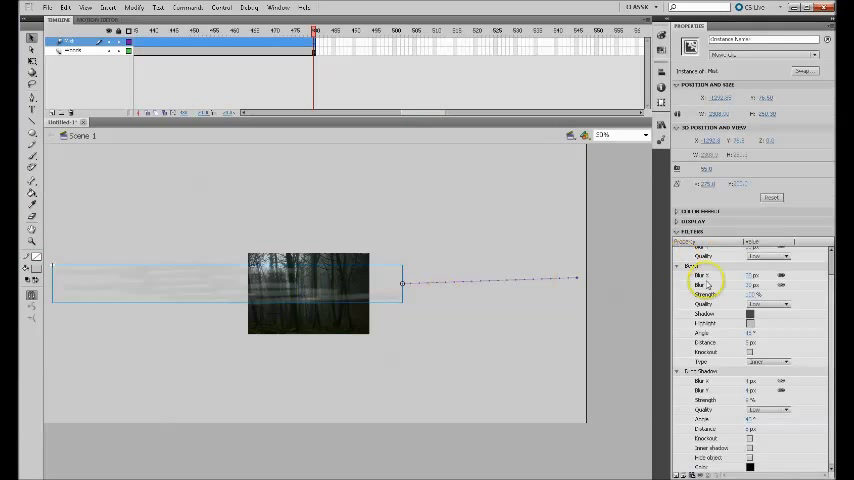
mouse_move(840, 316)
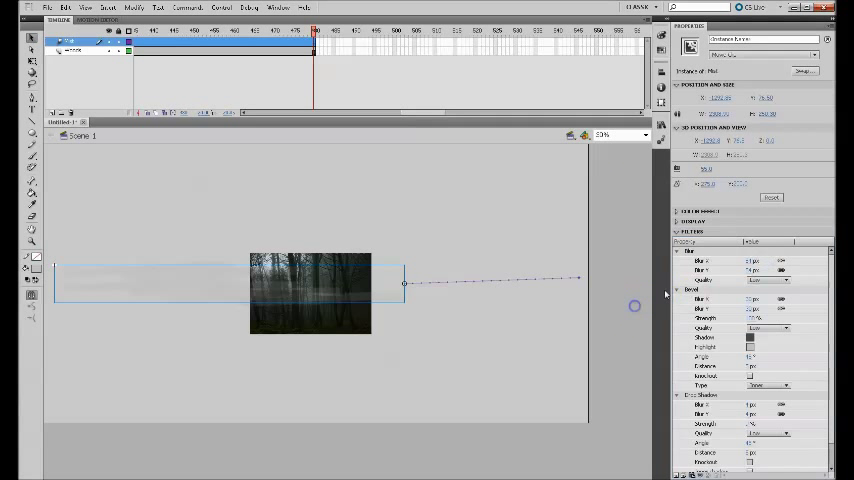
left_click(212, 8)
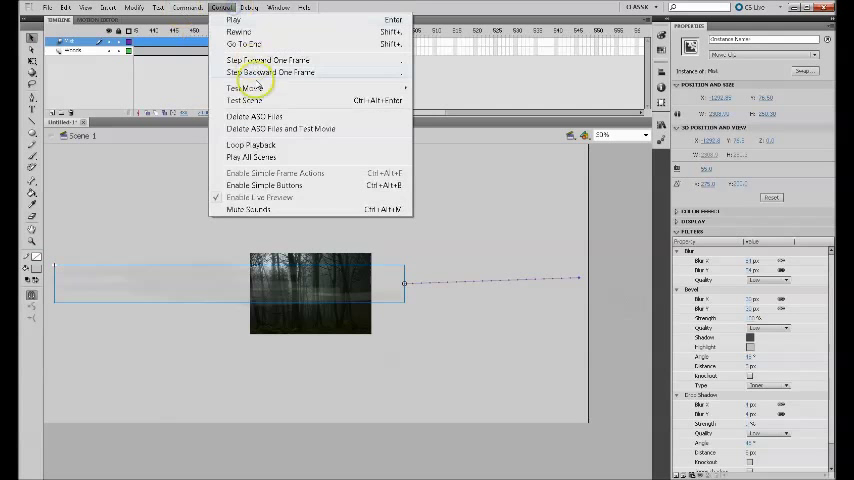
left_click(242, 88)
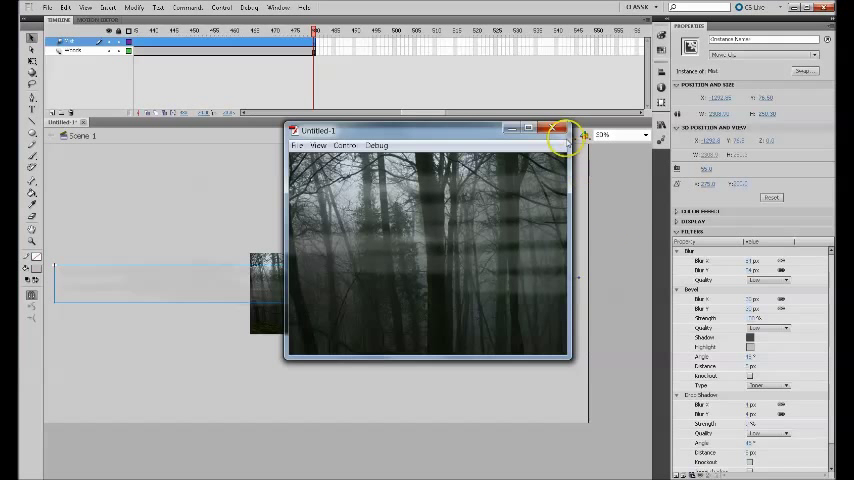
left_click(552, 128)
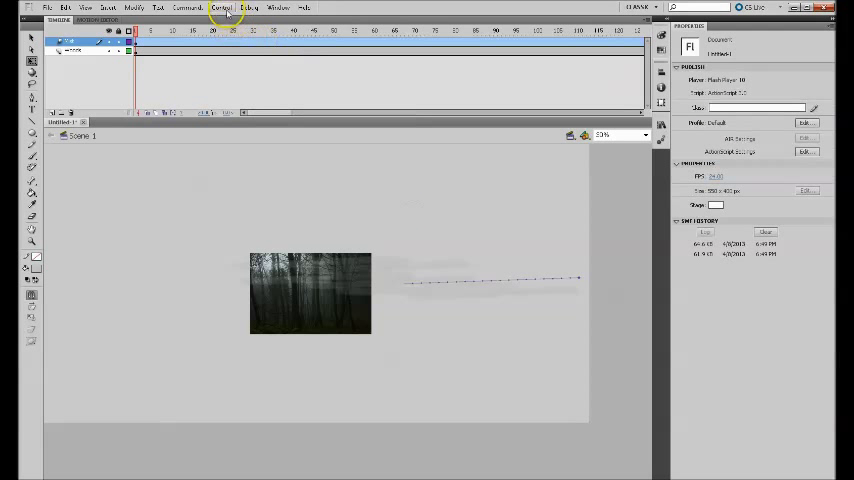
Step: Show the Control menu's Test Movie submenu options
left_click(220, 8)
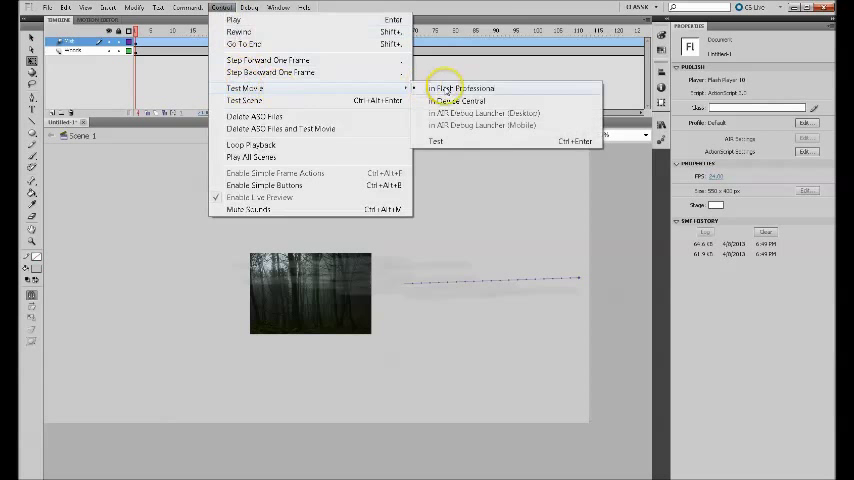